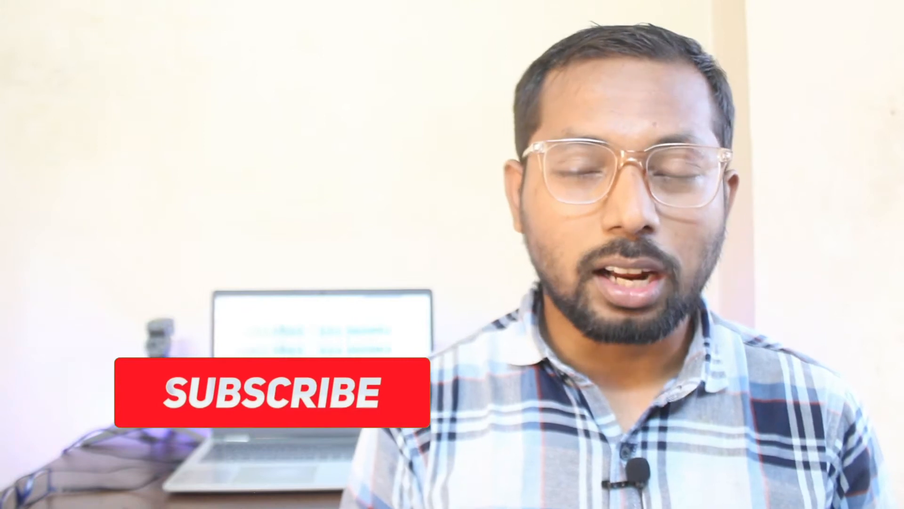
Dismiss the View As warning on the public profile preview and return to the Android app list
click(269, 392)
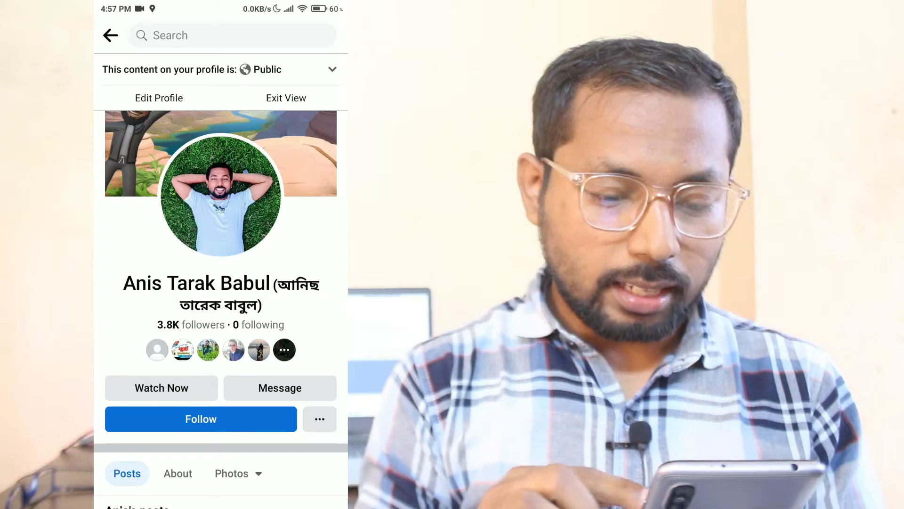
scroll(down, 3)
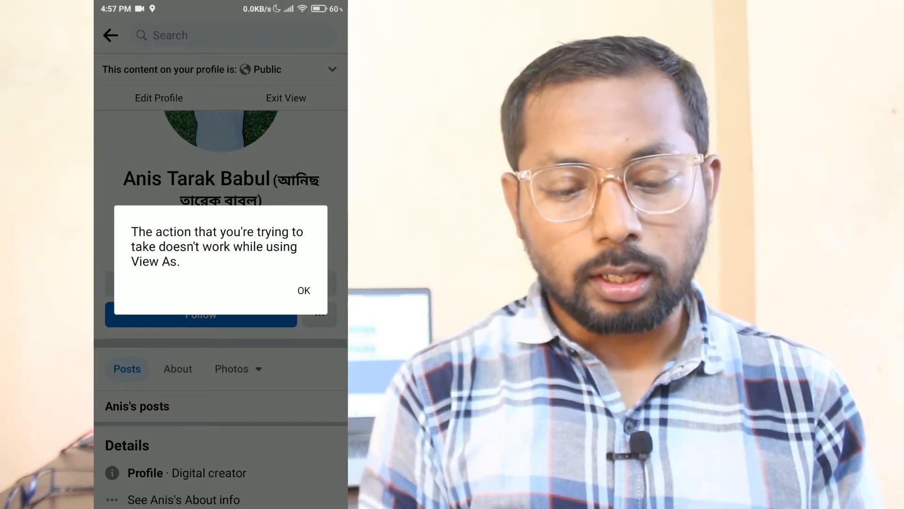
click(303, 290)
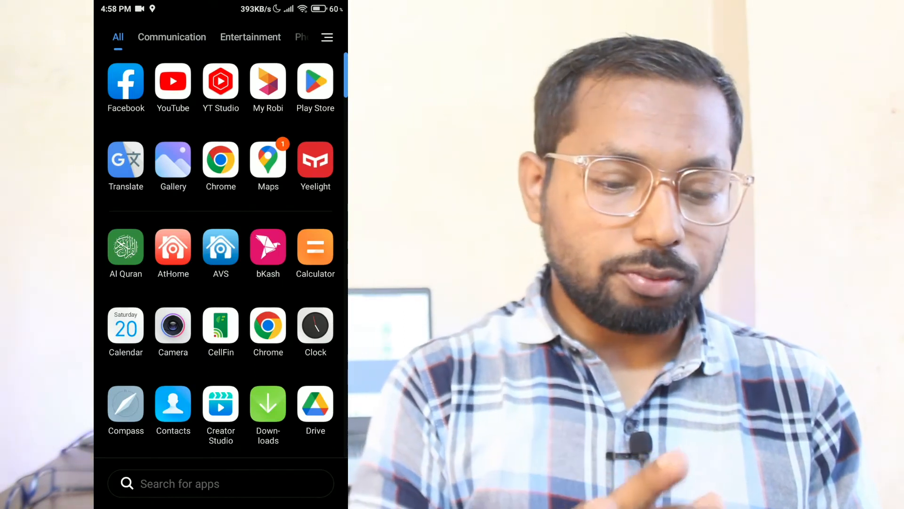
Reopen Facebook, go to your own profile and open its Profile settings via the ••• button
click(125, 81)
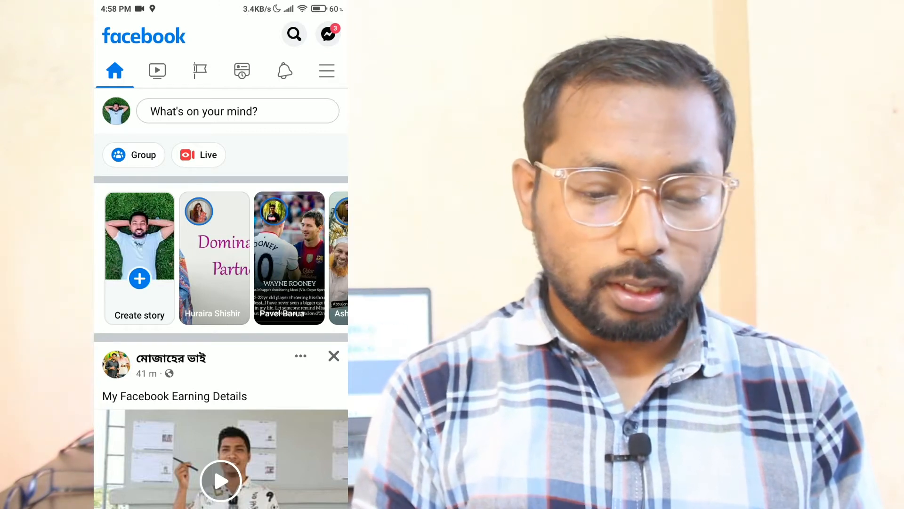
click(326, 71)
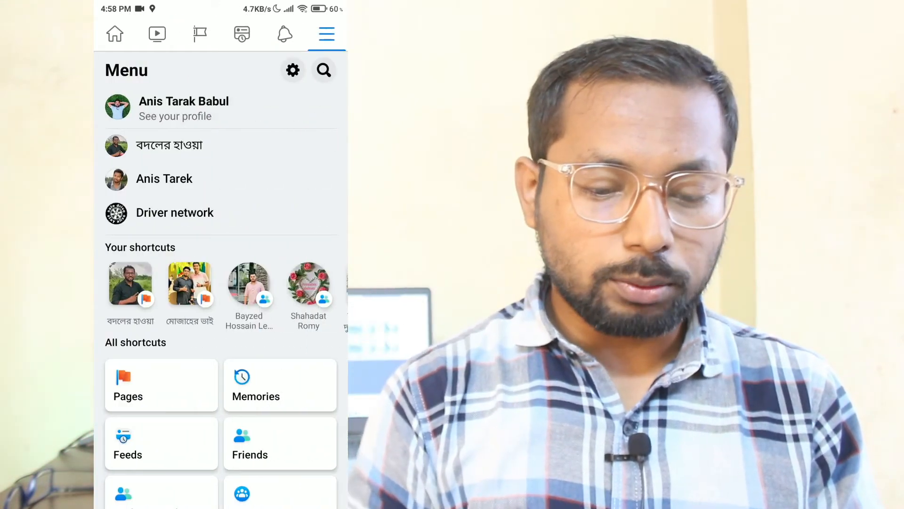
click(184, 109)
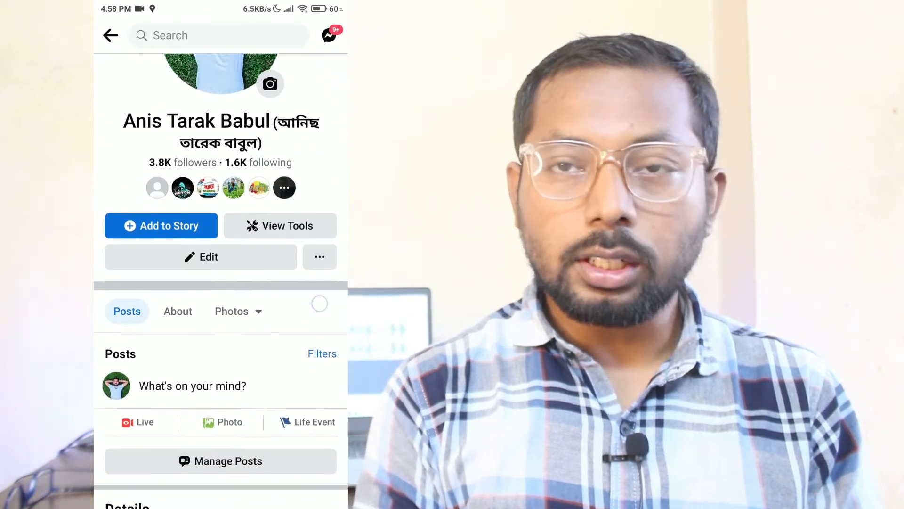
scroll(up, 3)
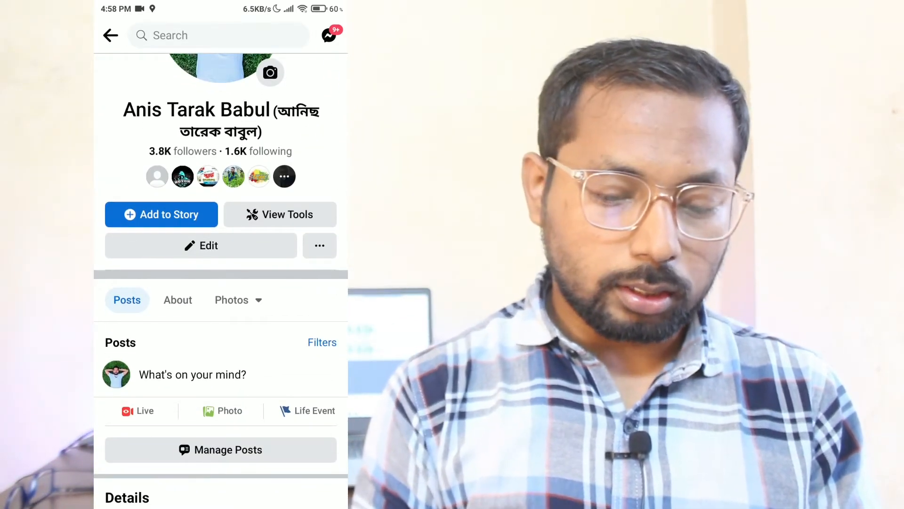
click(319, 245)
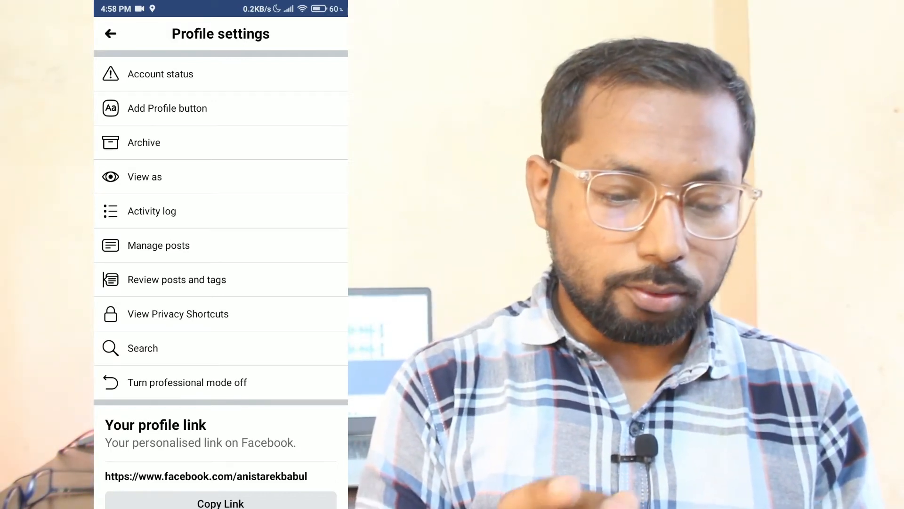
In the action buttons editor, tick 'Watch now' as one of the profile's buttons
click(167, 108)
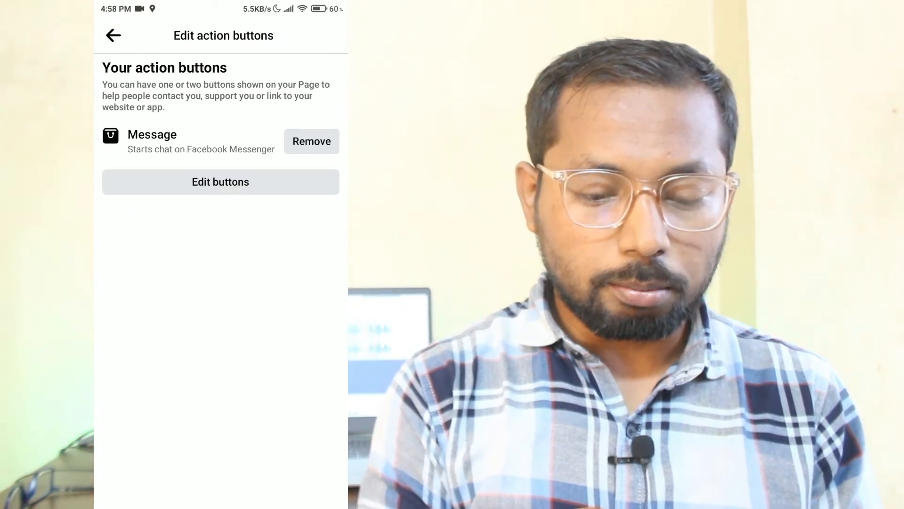
click(220, 182)
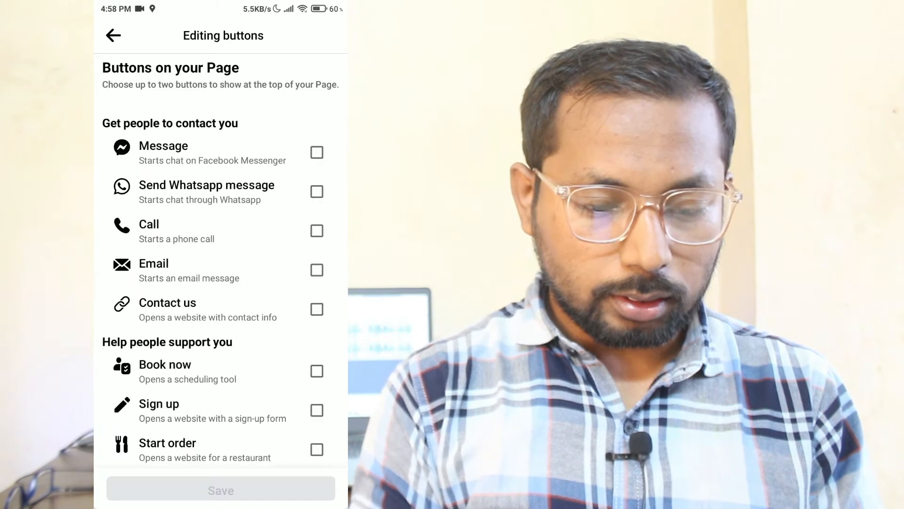
scroll(up, 3)
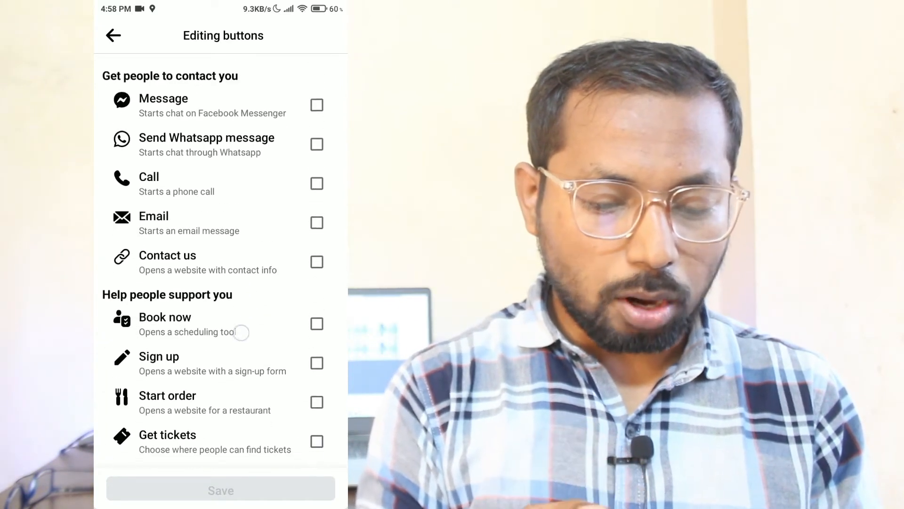
scroll(down, 3)
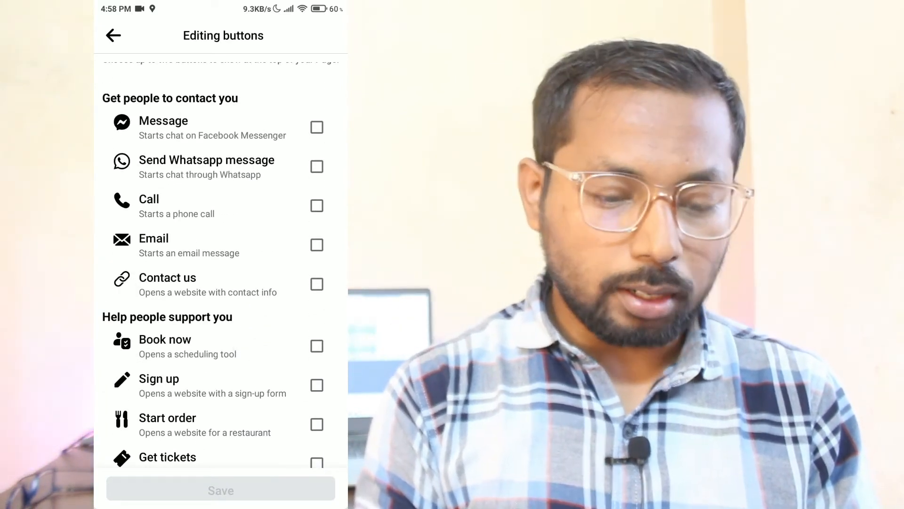
scroll(down, 3)
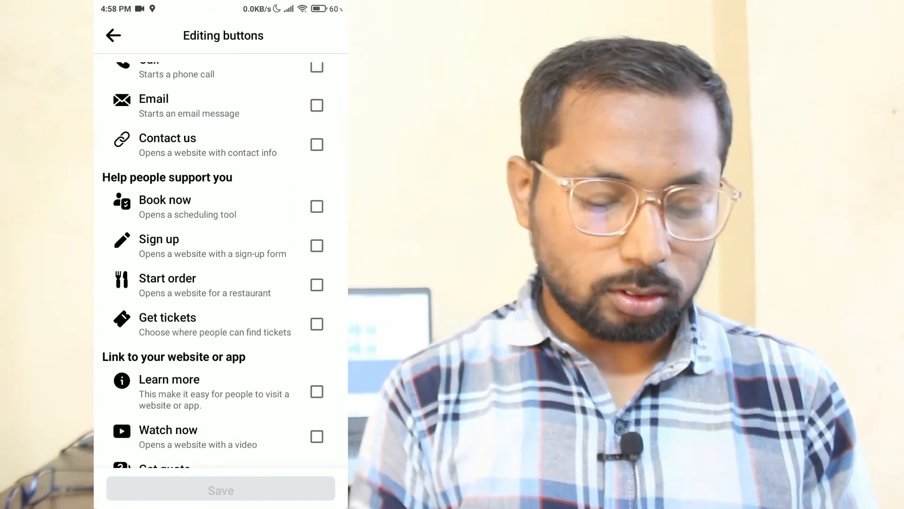
scroll(down, 3)
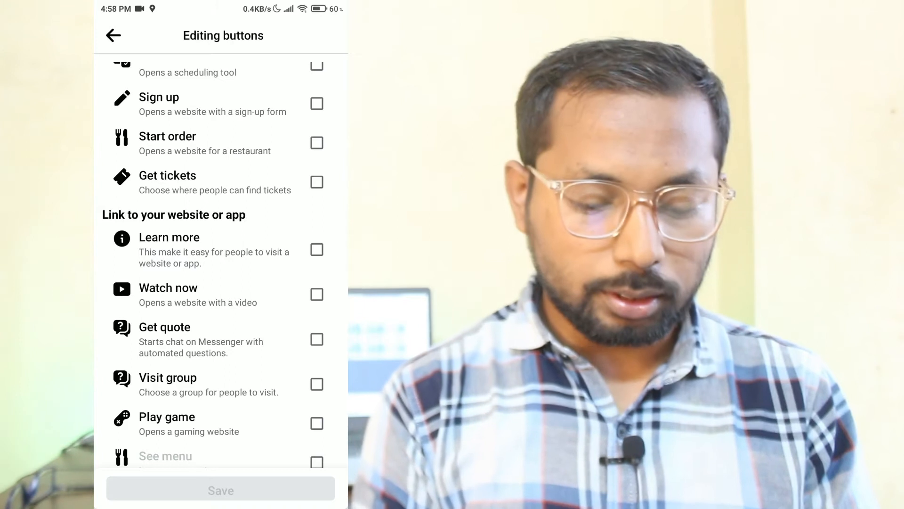
scroll(up, 3)
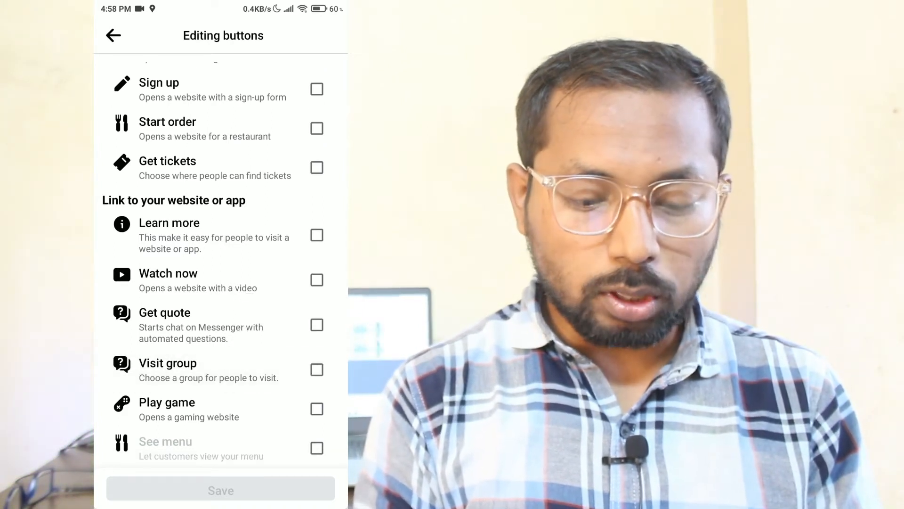
click(316, 279)
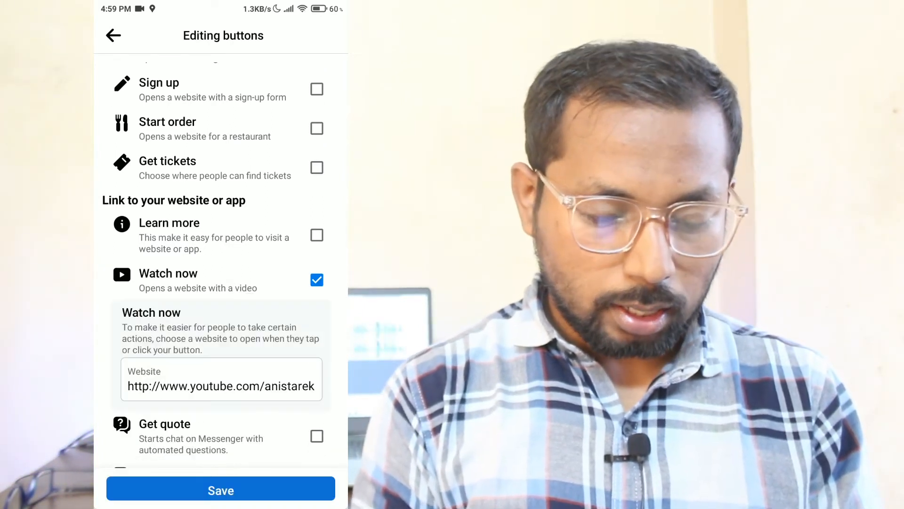
Fill the Website field with the YouTube channel URL and save the Watch now button
click(221, 386)
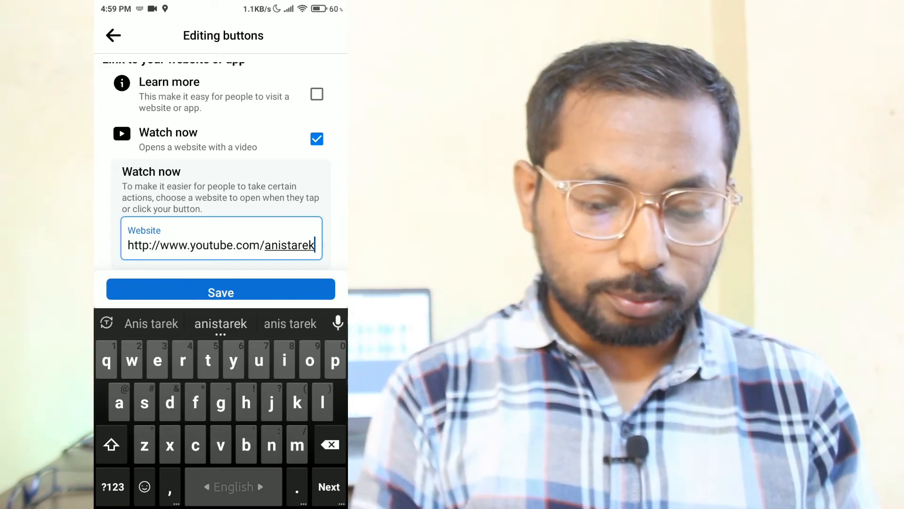
scroll(up, 3)
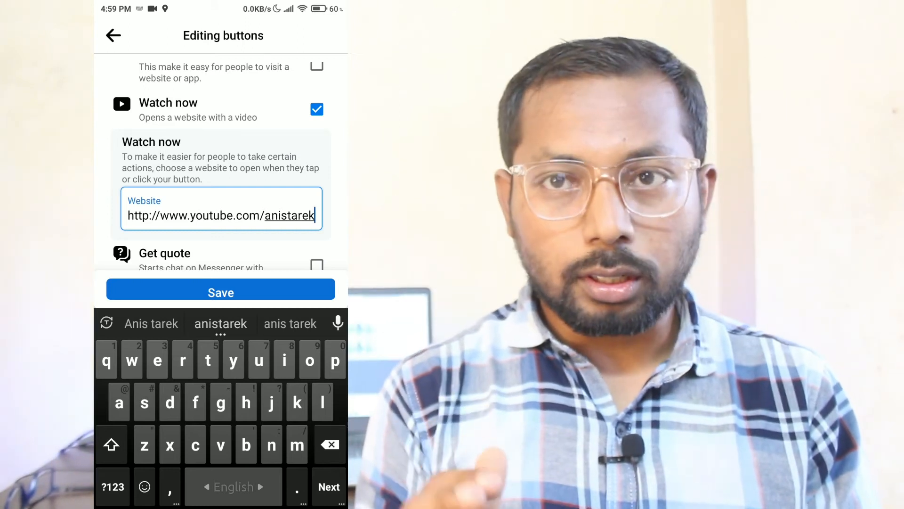
click(221, 292)
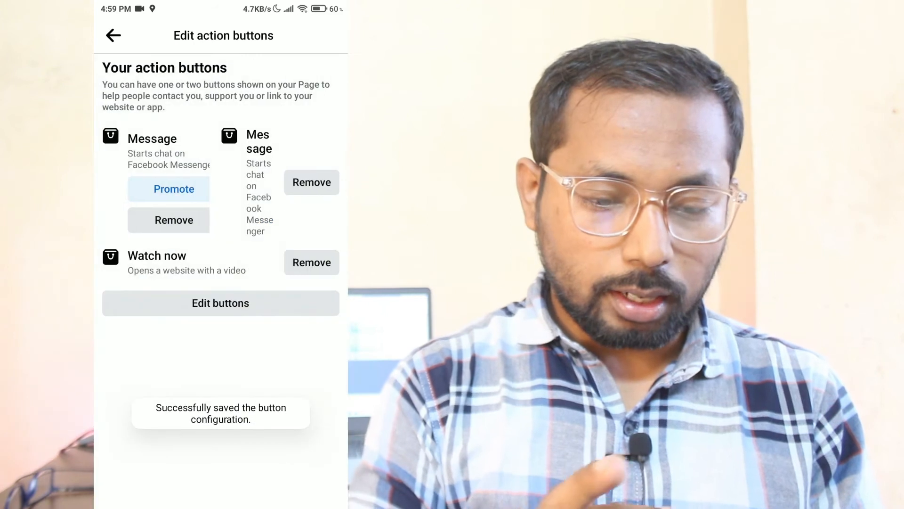
Return to the profile and use View as to confirm the Watch Now button shows beside Message
click(113, 35)
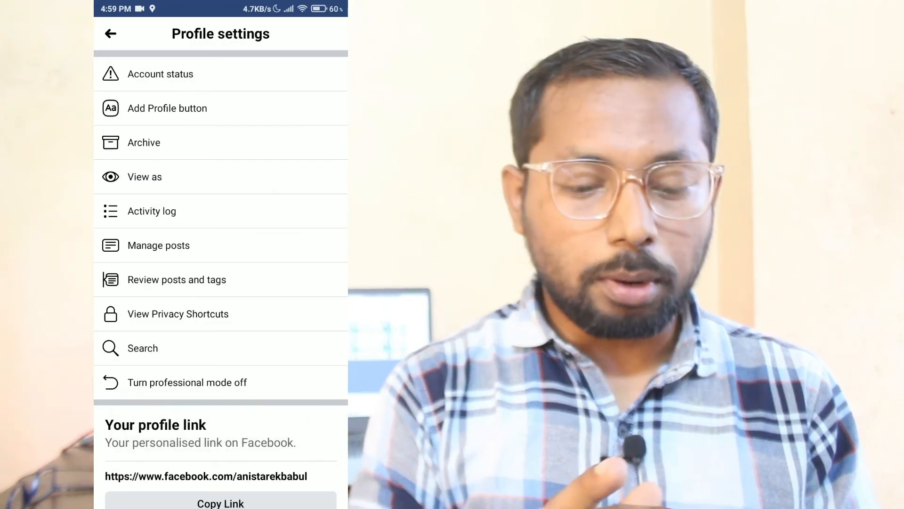
click(110, 34)
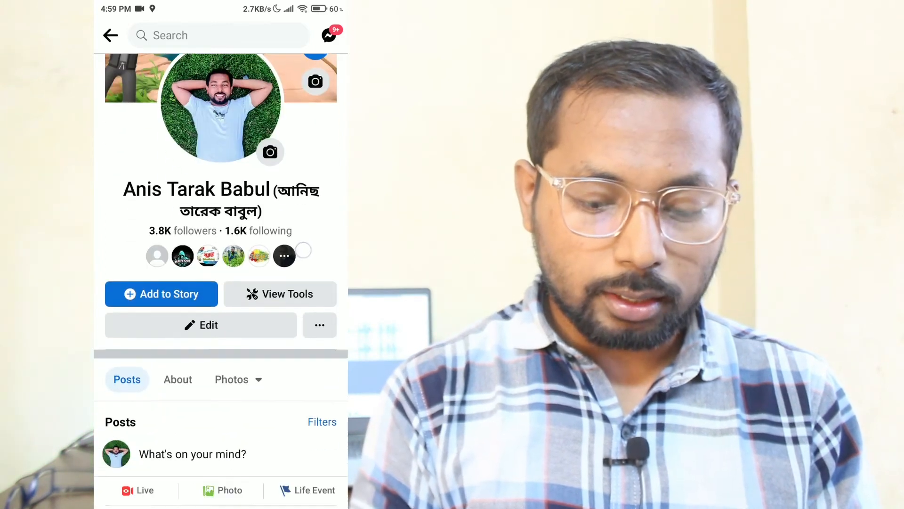
scroll(down, 3)
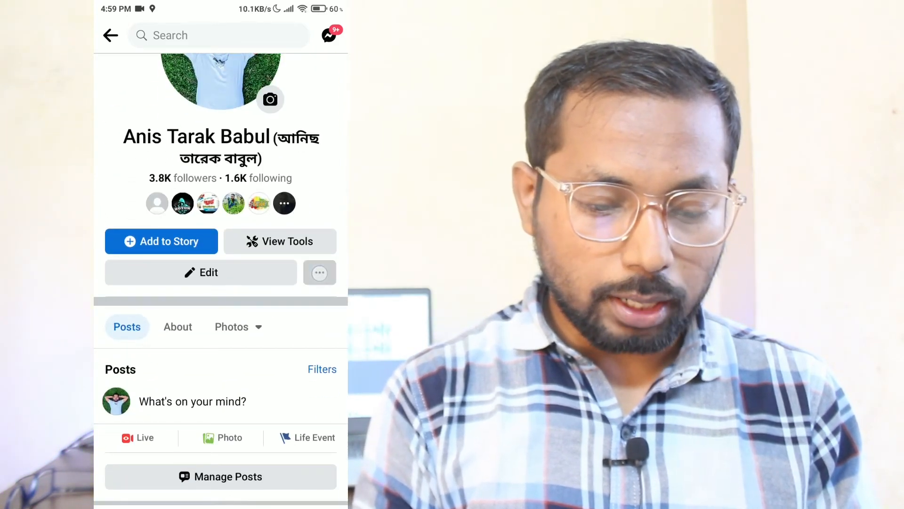
click(319, 272)
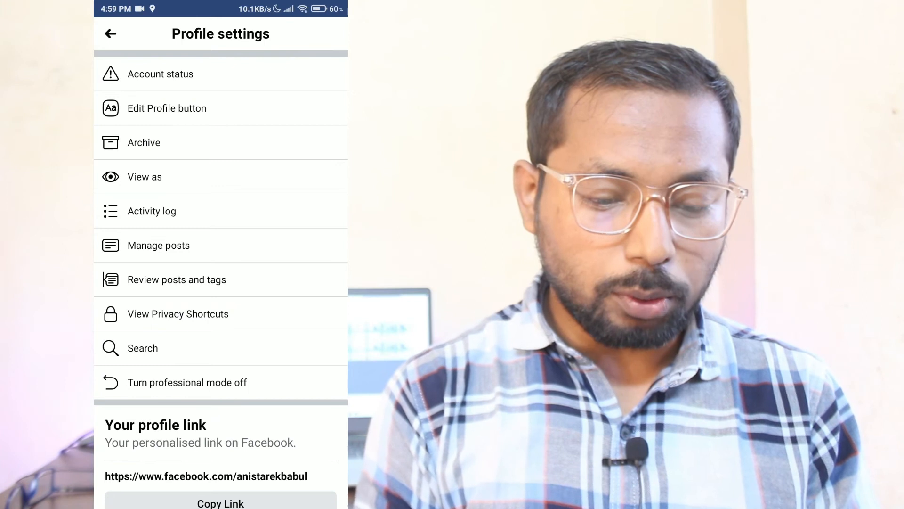
click(144, 177)
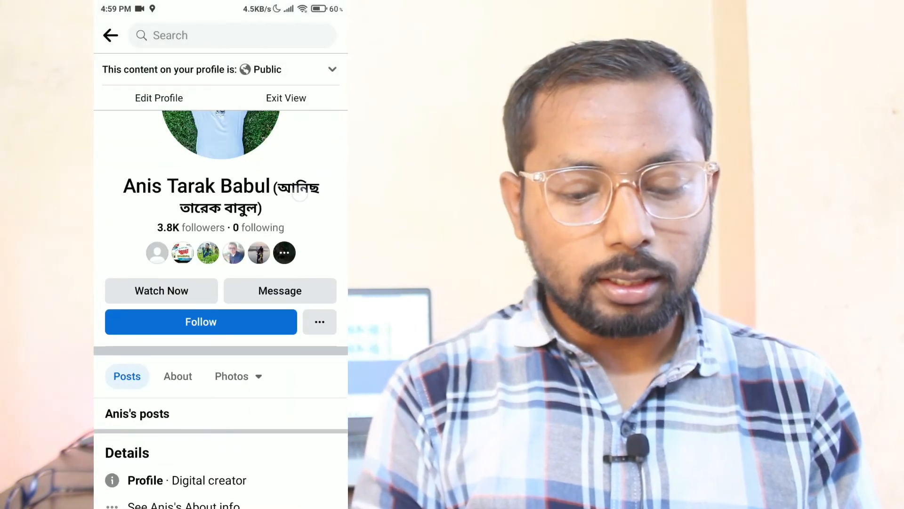